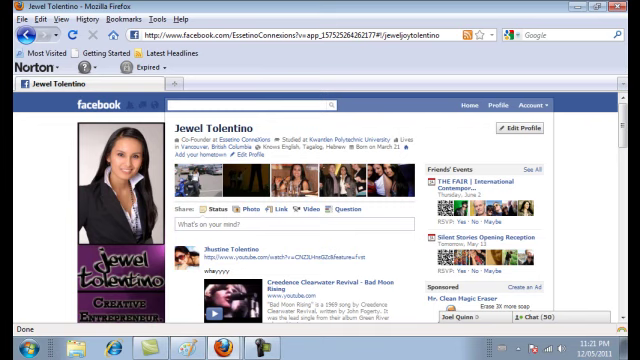
Search 'esset' to find and reach the Essetino ConnexXions page's Welcome tab editor
type("essetinoconnexions.com\">The Essetino")
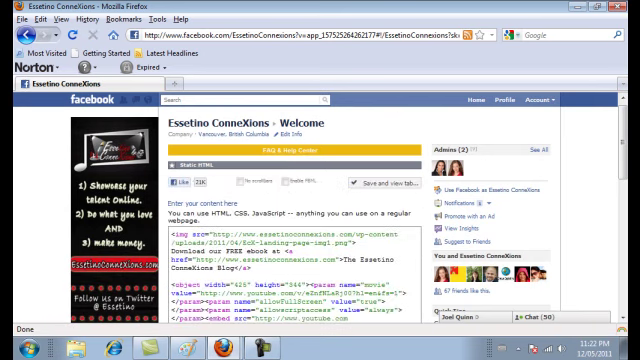
Scroll down the live Welcome tab to see the banner graphic above the embedded video
scroll("down", 3)
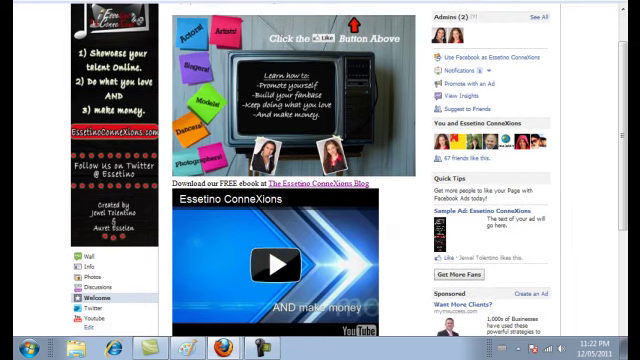
left_click(256, 262)
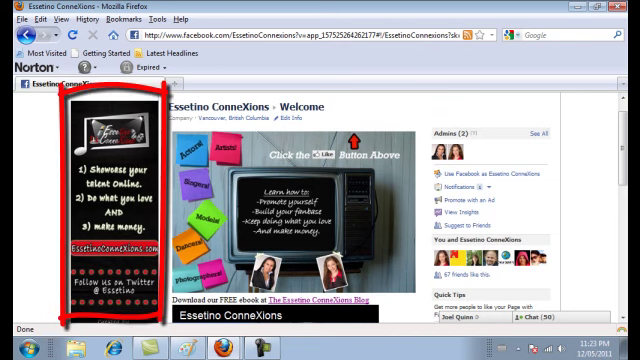
scroll("down", 3)
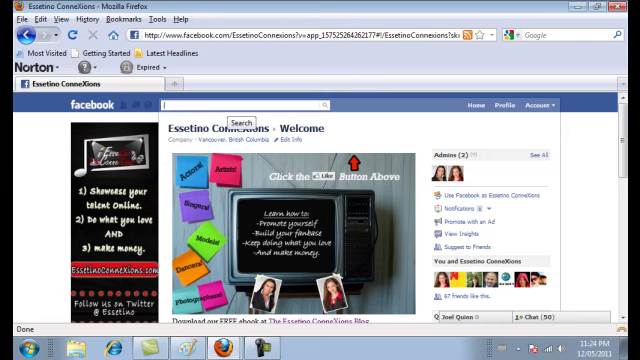
Search 'aur' and land on Auret's fan page with the Fallin' cover video showing
type("aur")
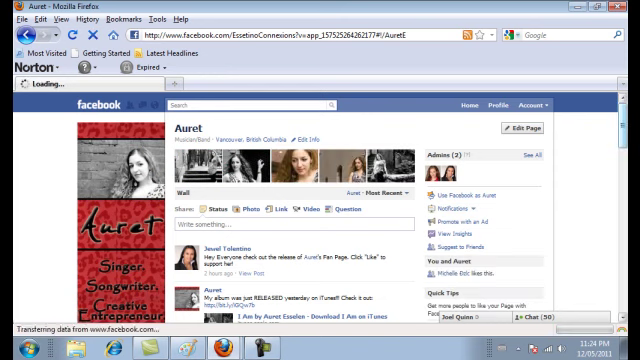
scroll("down", 3)
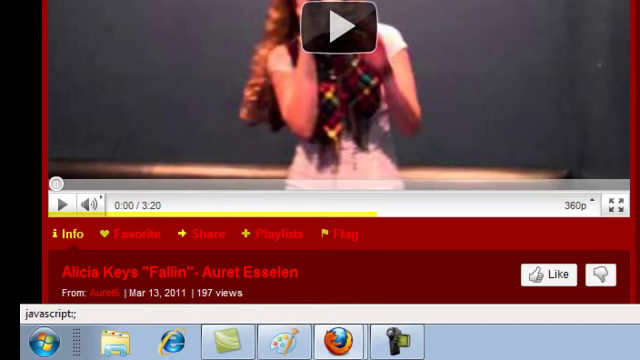
Reveal the YouTube short share link for the Alicia Keys Fallin' - Auret Esselen video
left_click(208, 236)
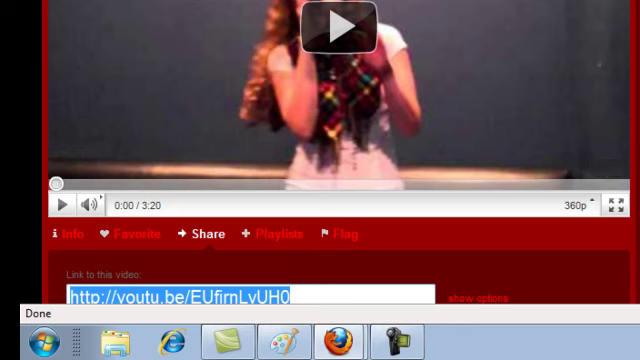
scroll("down", 3)
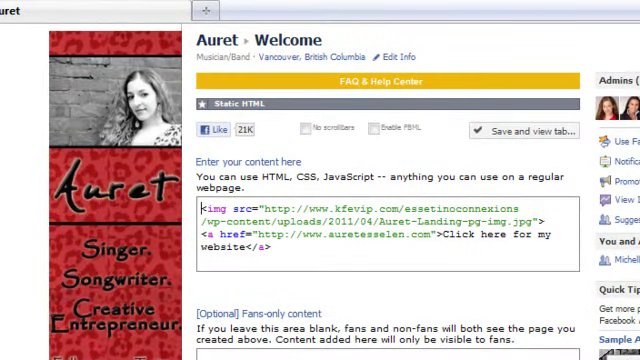
Paste the YouTube iframe embed code under the img tag, then save and view the tab
key("ctrl+v")
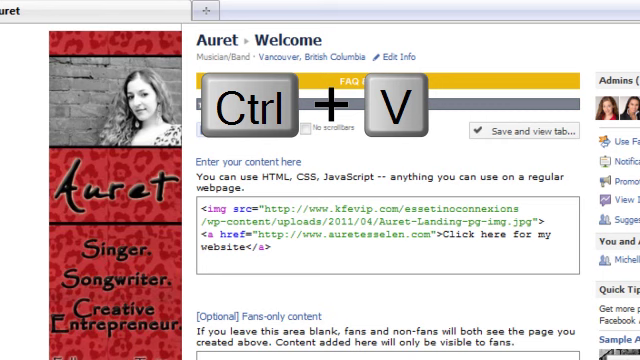
key("ctrl+v")
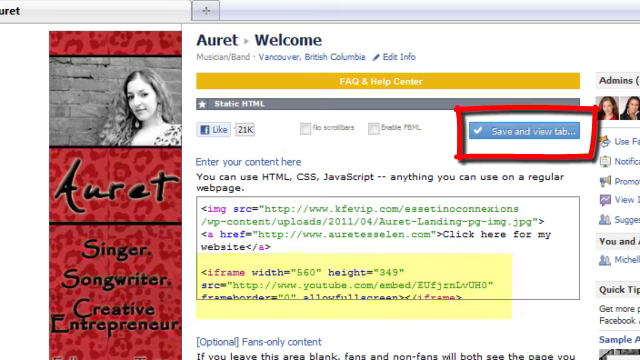
left_click(530, 132)
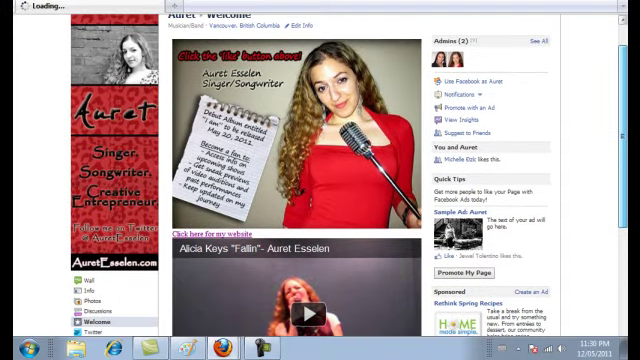
Scroll through Auret's live Welcome tab checking the banner, website link and embedded Fallin' player
scroll("down", 3)
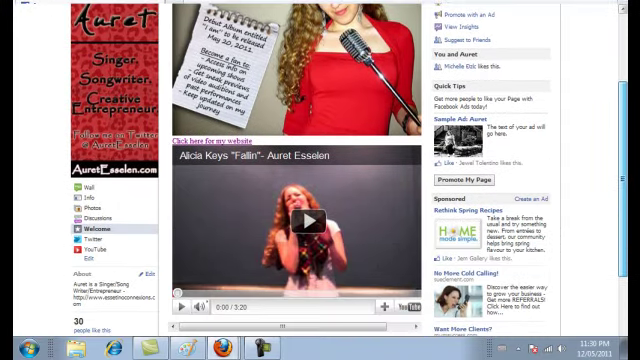
scroll("up", 3)
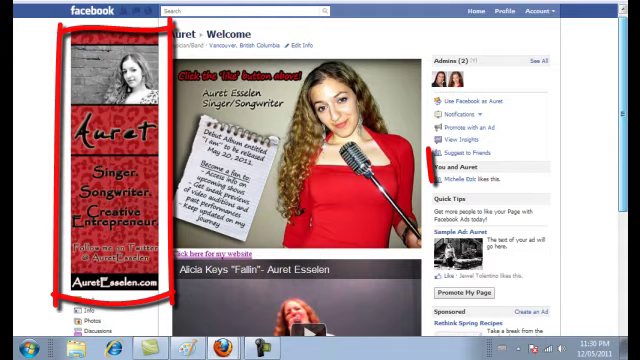
scroll("down", 3)
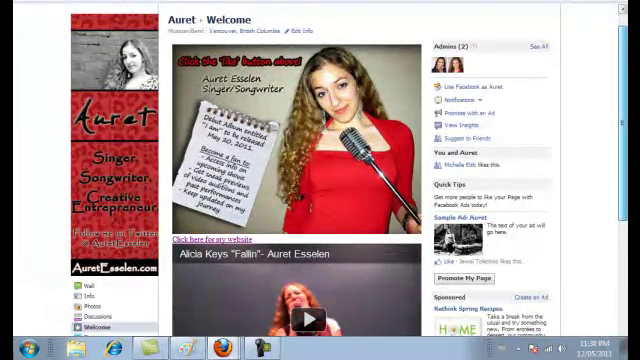
scroll("down", 3)
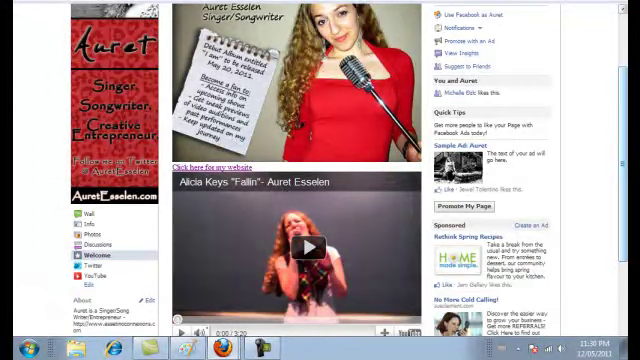
scroll("down", 3)
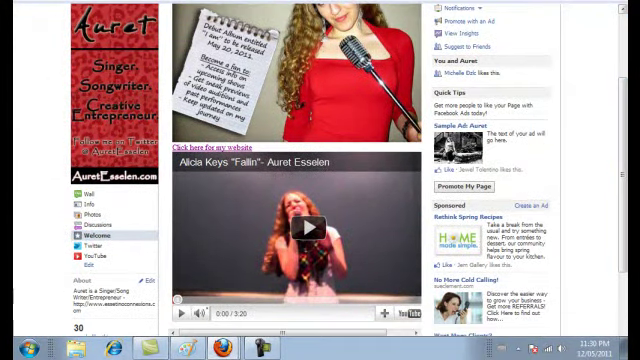